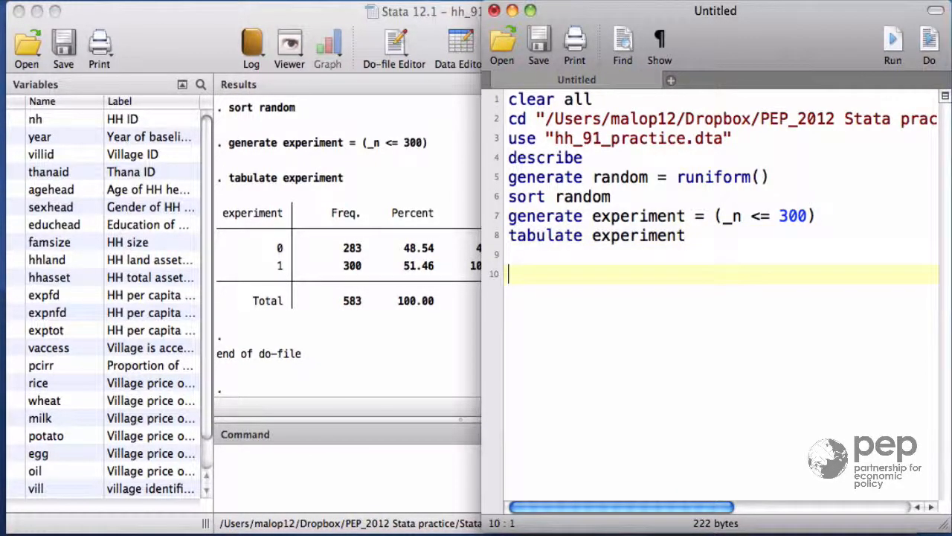
Step: Add 'list nh random in 1' on line 10 and run the do-file
{"action": "type", "text": "list"}
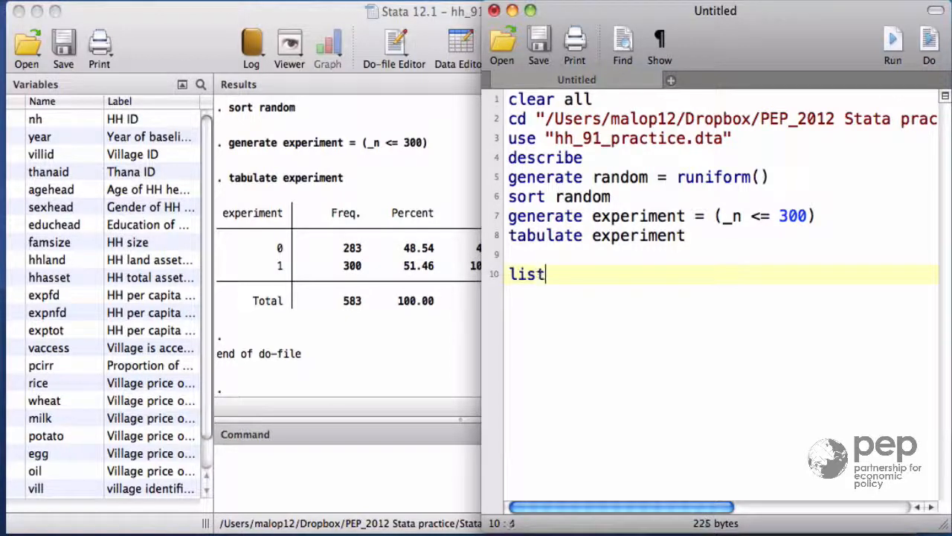
{"action": "type", "text": "nh"}
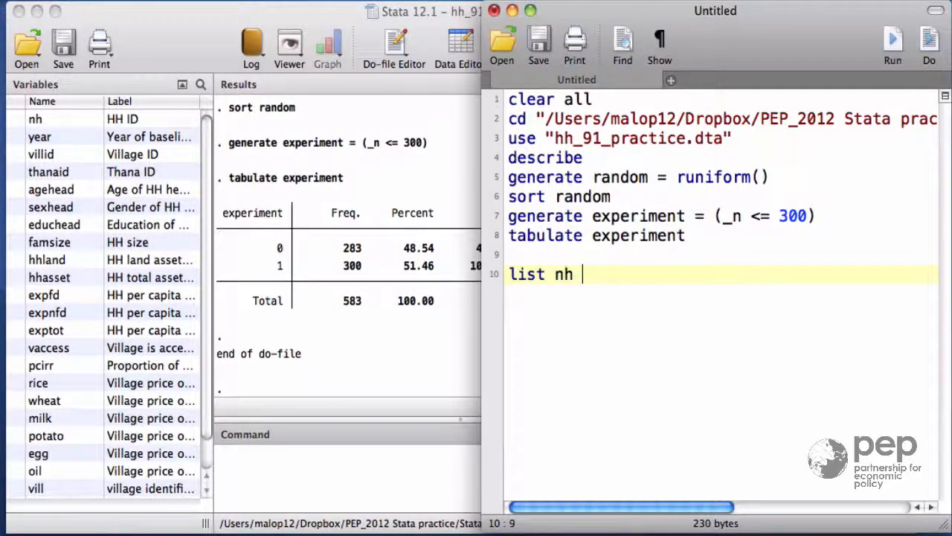
{"action": "type", "text": "random"}
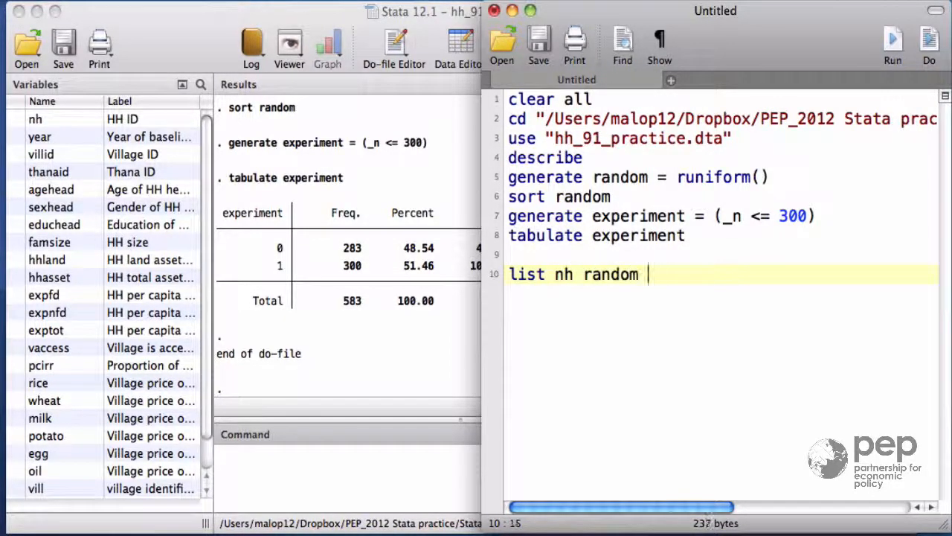
{"action": "type", "text": "in 1"}
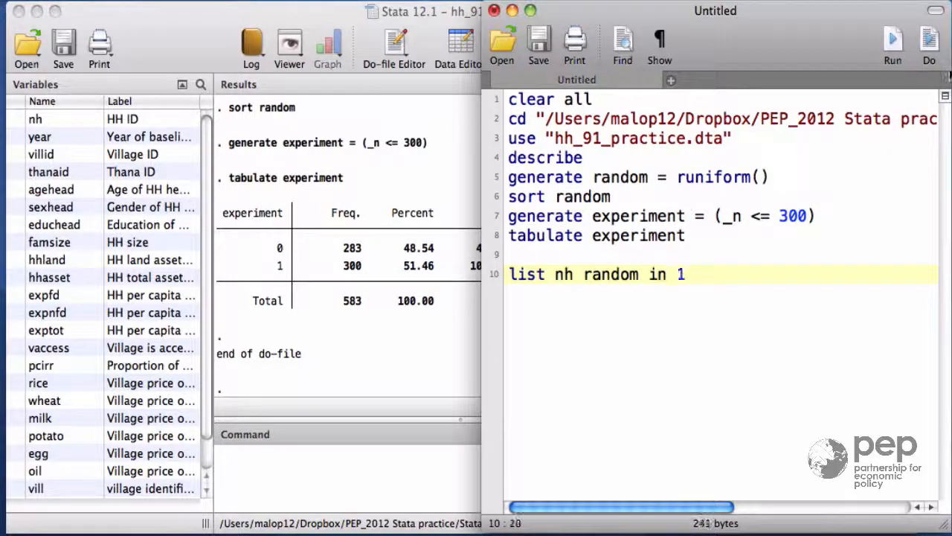
{"action": "left_click", "coordinate": [928, 47]}
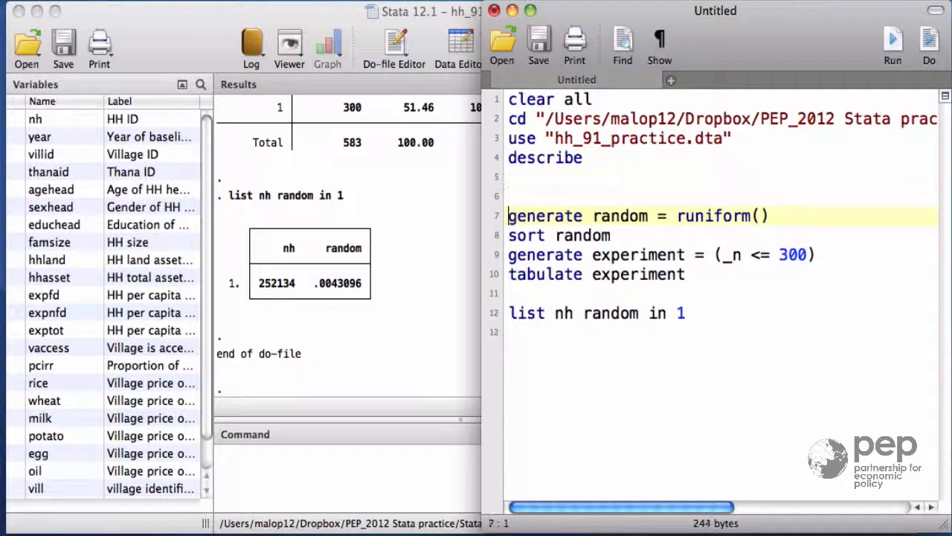
Step: Write 'set seed 19320419' on line 6, just before the runiform draw
{"action": "type", "text": "set see"}
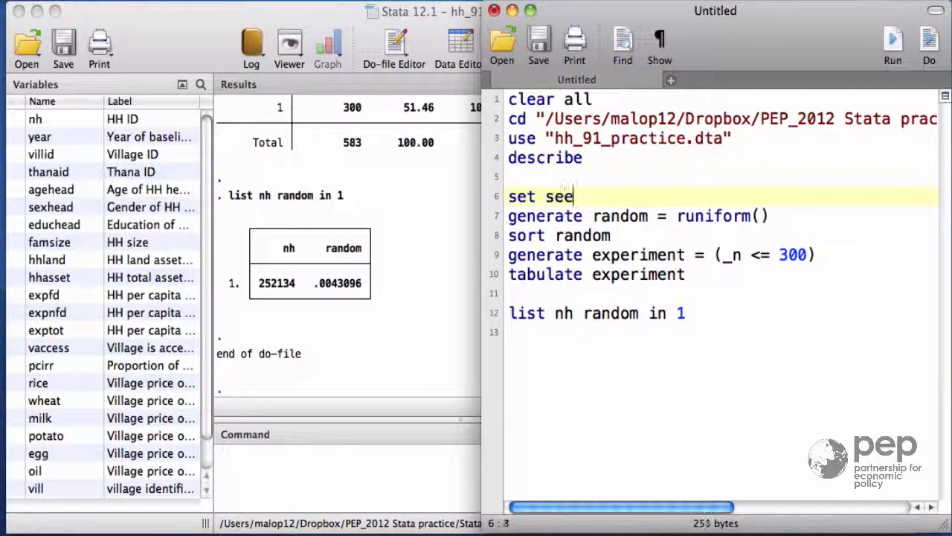
{"action": "type", "text": "d"}
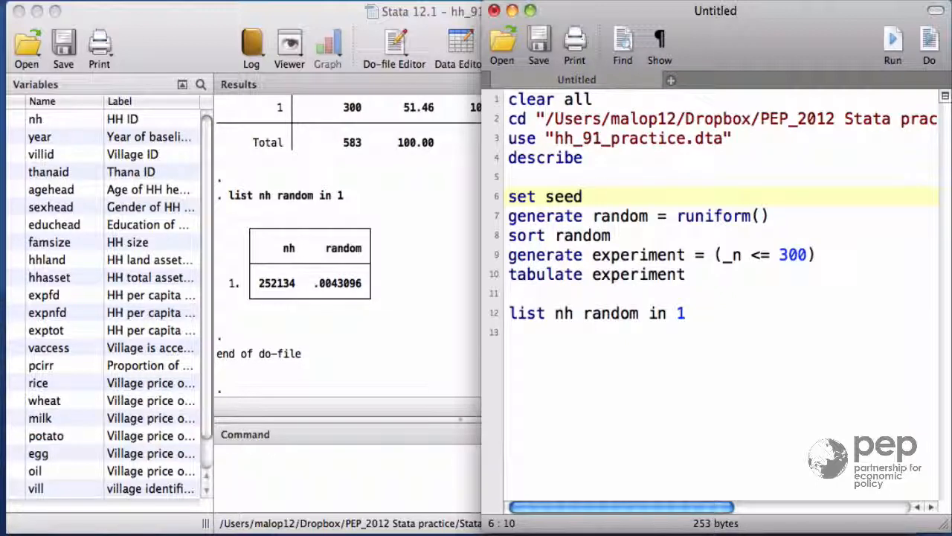
{"action": "type", "text": "1932"}
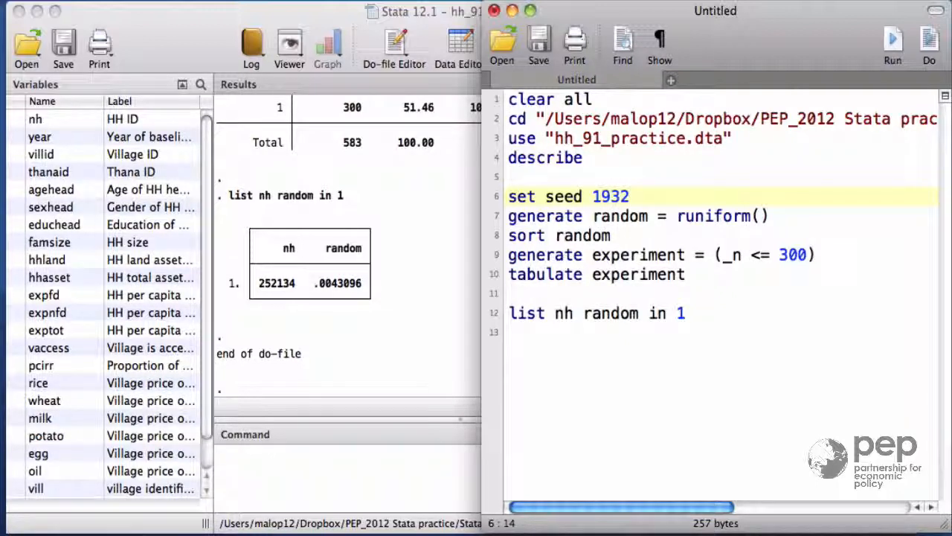
{"action": "type", "text": "0419"}
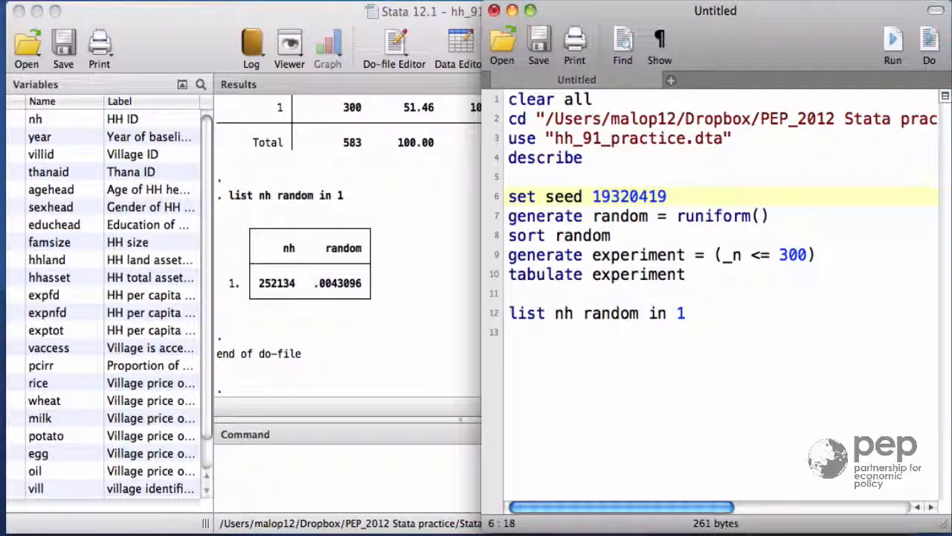
Step: Rerun the seeded do-file and paste the listing 181024, .0020354 back into the do-file
{"action": "left_click", "coordinate": [928, 45]}
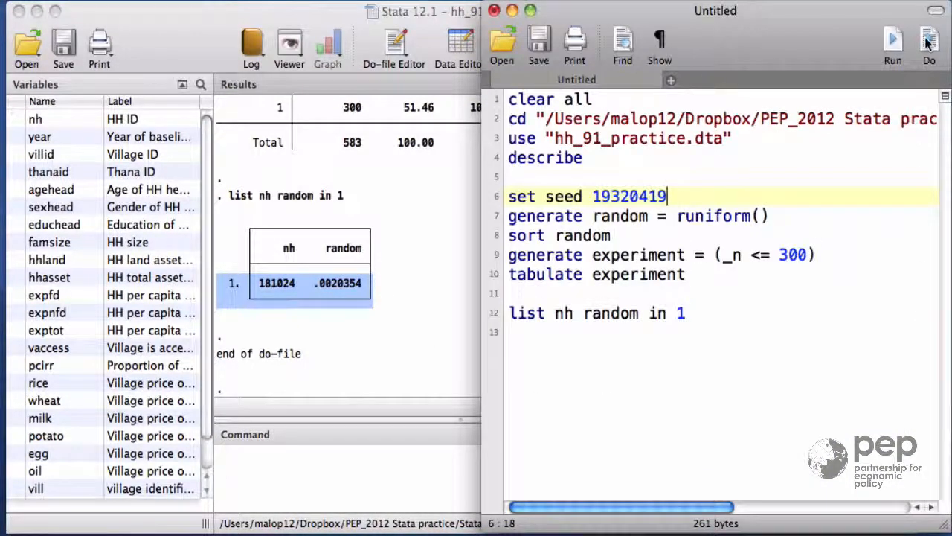
{"action": "left_click", "coordinate": [892, 45]}
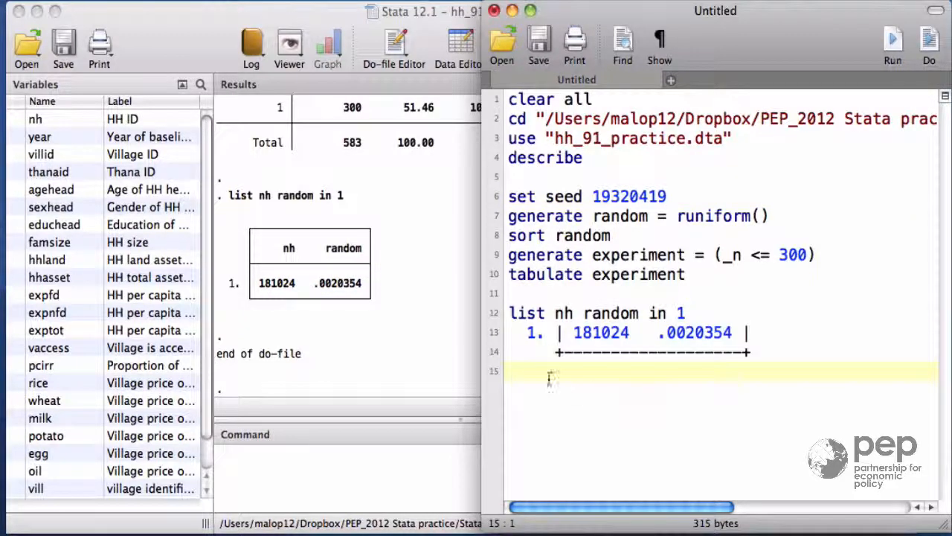